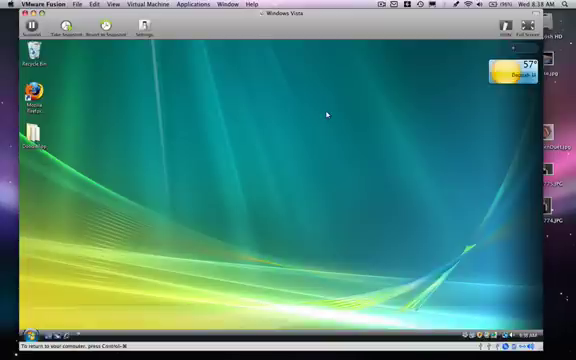
{"action": "mouse_move", "coordinate": [220, 145]}
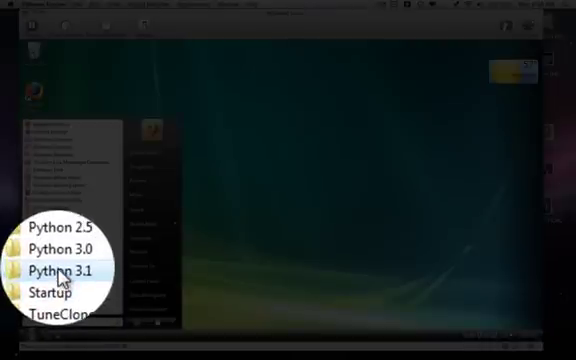
Launch Python (command line) from the Python 3.1 program group in All Programs
{"action": "left_click", "coordinate": [65, 269]}
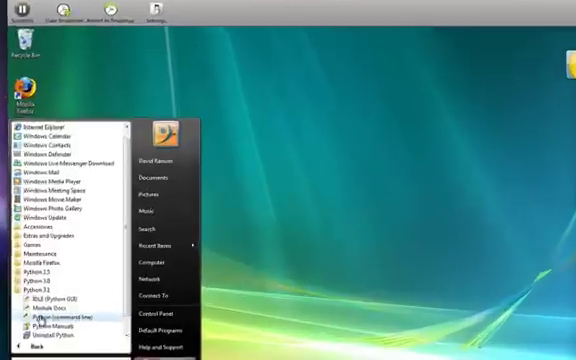
{"action": "left_click", "coordinate": [70, 317]}
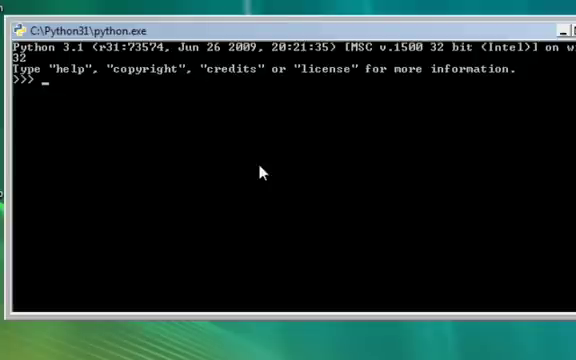
{"action": "mouse_move", "coordinate": [143, 104]}
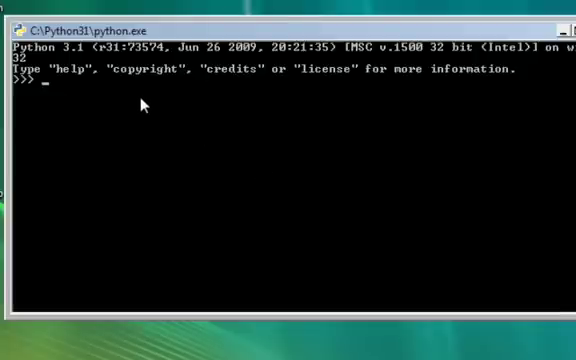
{"action": "mouse_move", "coordinate": [175, 212]}
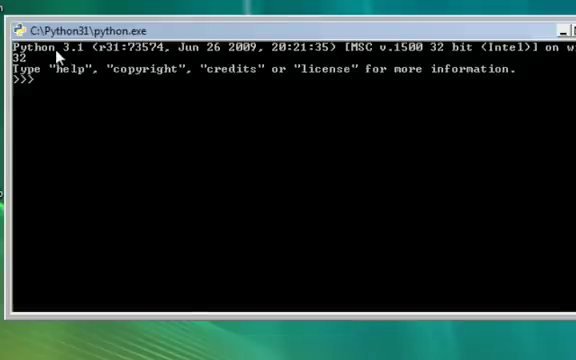
{"action": "mouse_move", "coordinate": [132, 62]}
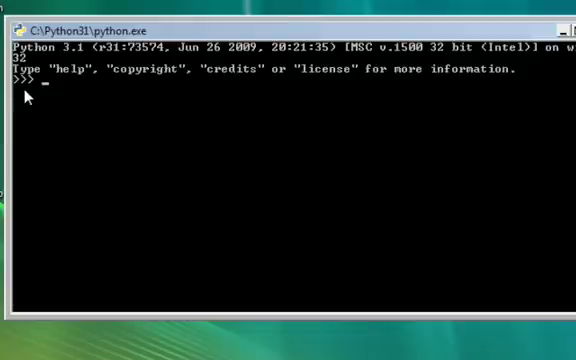
Evaluate 2+3 at the interpreter prompt, then run print("Hello") to output Hello
{"action": "type", "text": "2"}
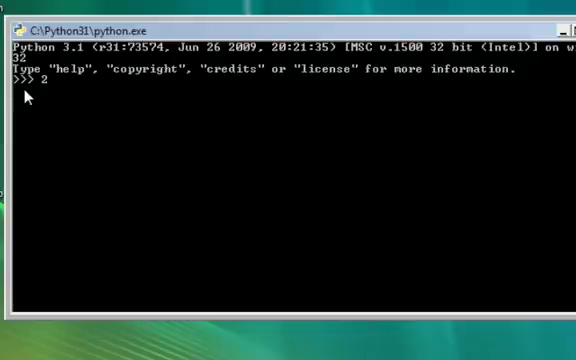
{"action": "type", "text": "+3"}
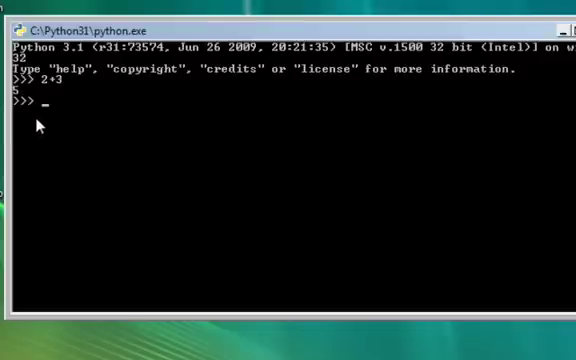
{"action": "mouse_move", "coordinate": [158, 204]}
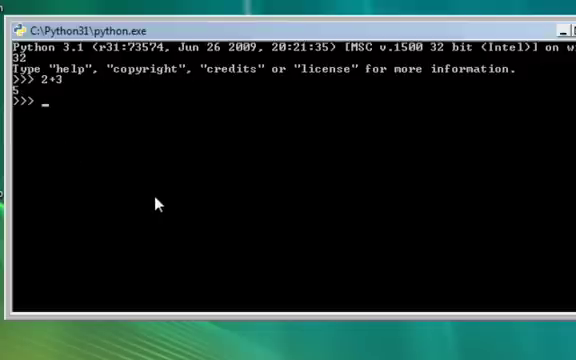
{"action": "type", "text": "print"}
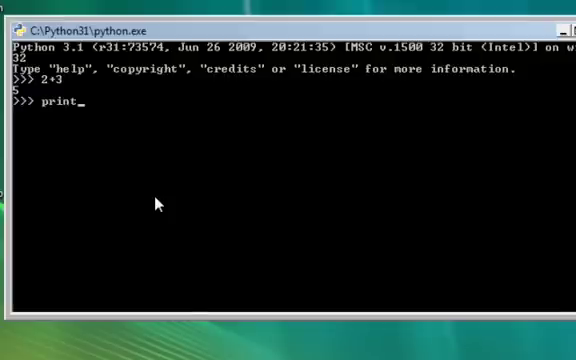
{"action": "type", "text": "(\"Hello"}
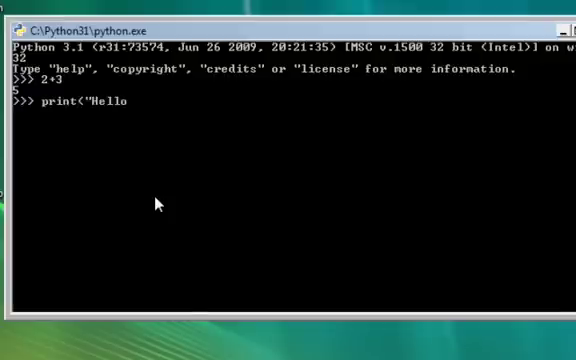
{"action": "type", "text": "\")"}
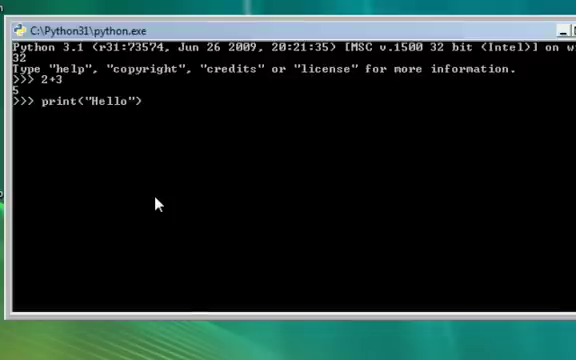
{"action": "key", "text": "Return"}
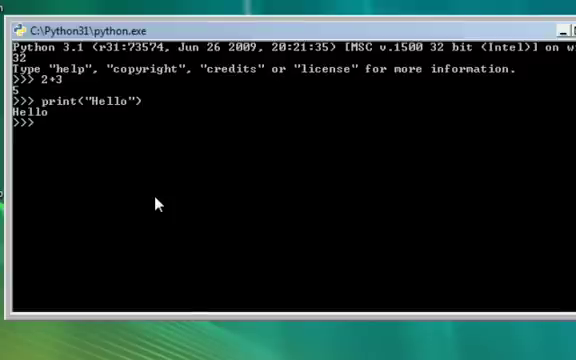
Run a for x in range(10) loop printing x and x**2 at the command line
{"action": "type", "text": "fo"}
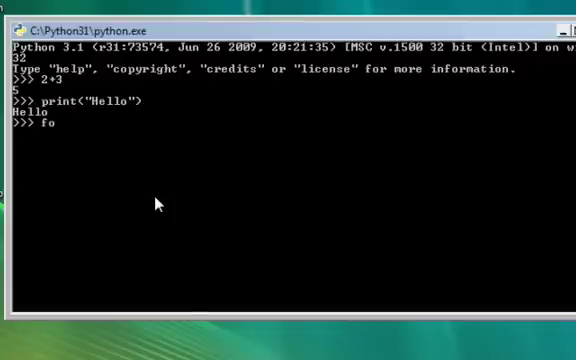
{"action": "type", "text": "r"}
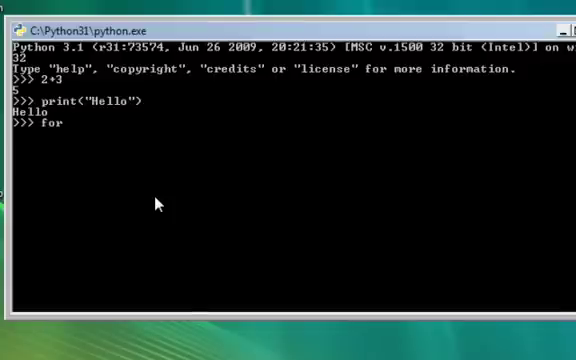
{"action": "type", "text": "x"}
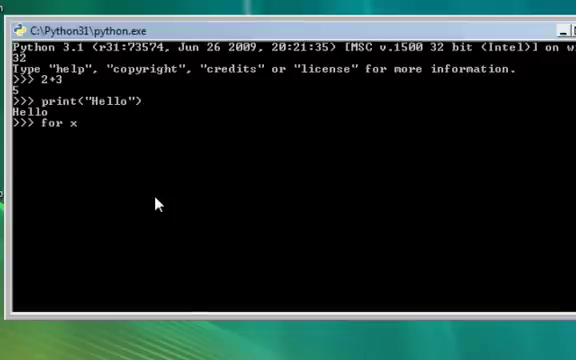
{"action": "type", "text": "in range(10"}
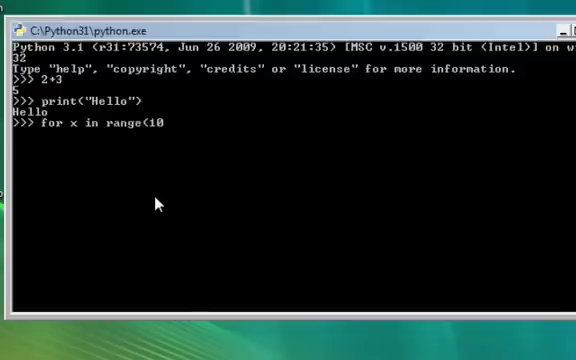
{"action": "type", "text": "):"}
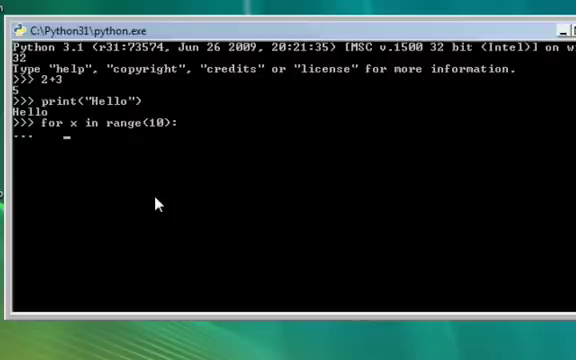
{"action": "type", "text": "print"}
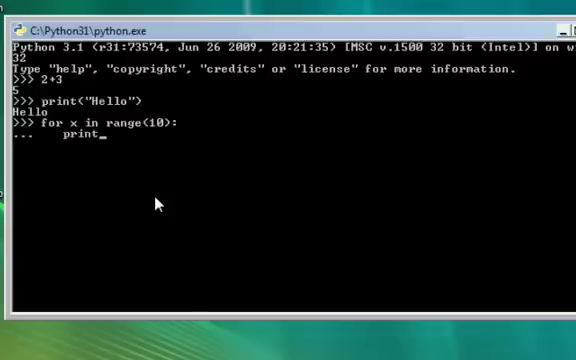
{"action": "type", "text": "(x, x**"}
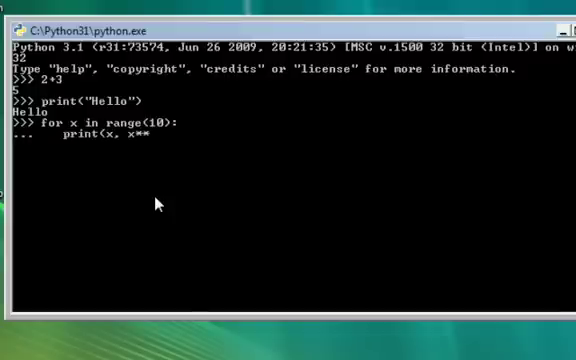
{"action": "type", "text": "2"}
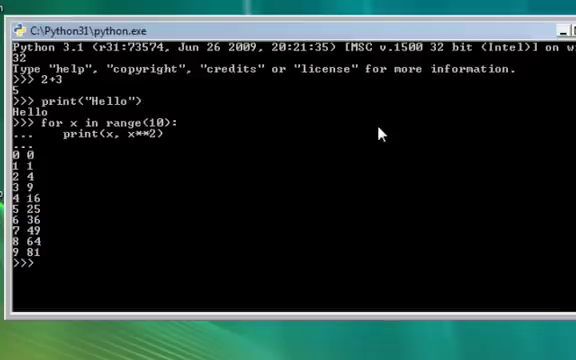
{"action": "mouse_move", "coordinate": [383, 133]}
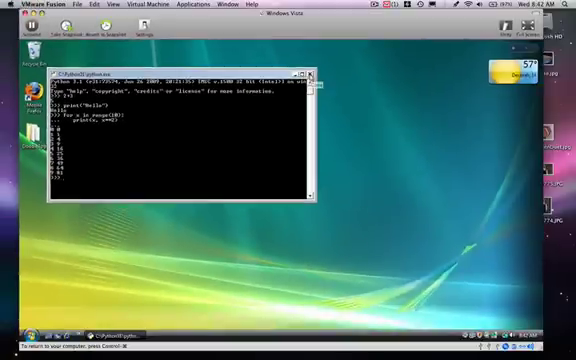
Close the Python console window and browse All Programs in the Start menu
{"action": "left_click", "coordinate": [315, 73]}
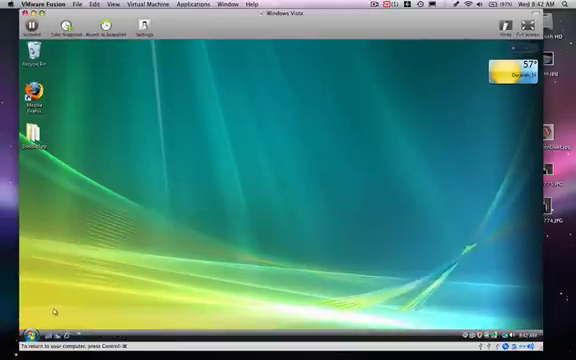
{"action": "left_click", "coordinate": [10, 330]}
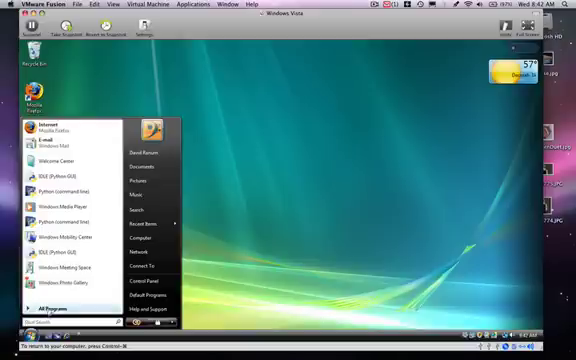
{"action": "left_click", "coordinate": [50, 307]}
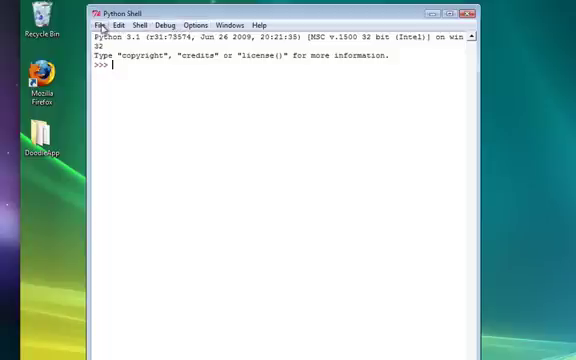
{"action": "left_click", "coordinate": [100, 23]}
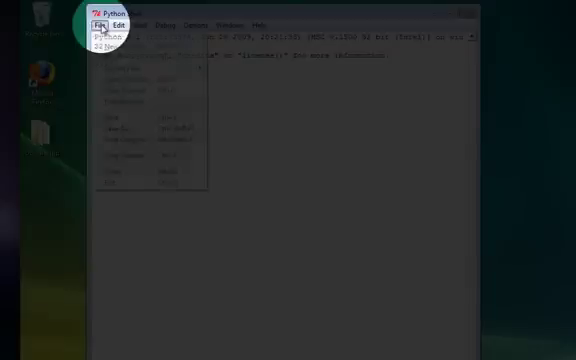
{"action": "left_click", "coordinate": [99, 18]}
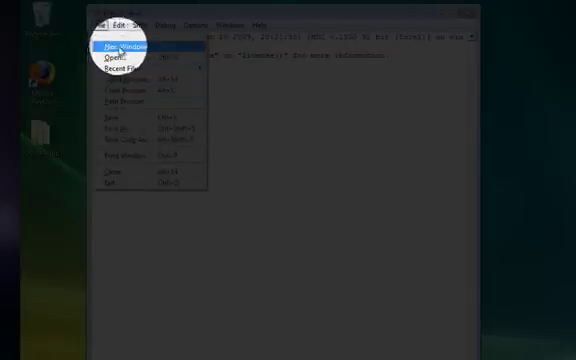
{"action": "left_click", "coordinate": [123, 22]}
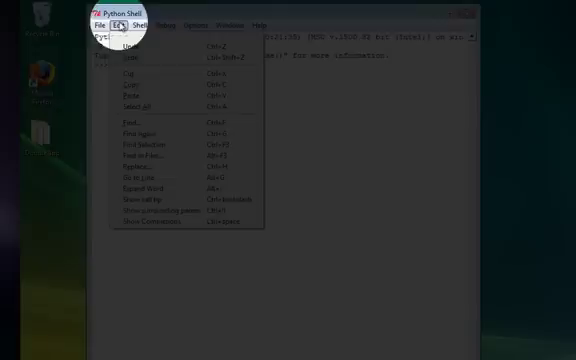
{"action": "left_click", "coordinate": [146, 18]}
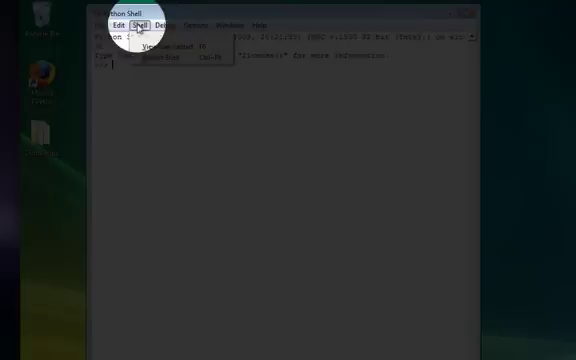
{"action": "left_click", "coordinate": [162, 22]}
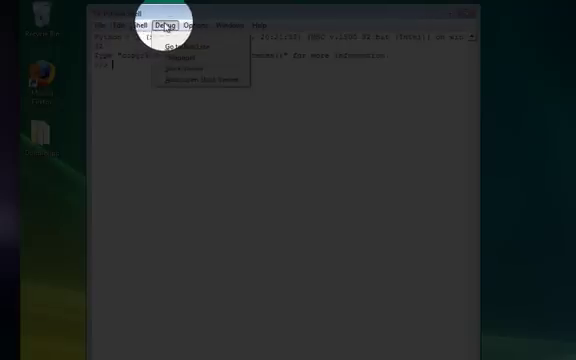
{"action": "left_click", "coordinate": [190, 17]}
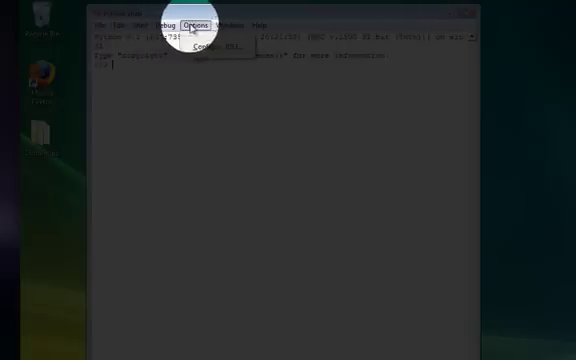
{"action": "left_click", "coordinate": [237, 16]}
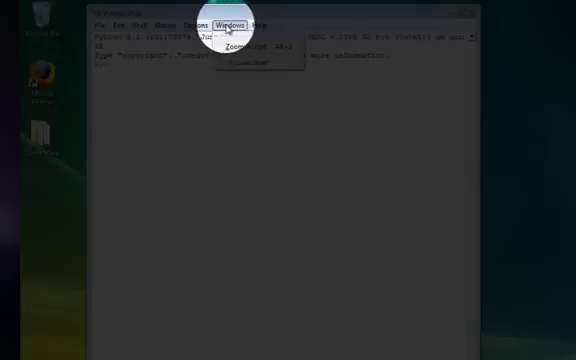
{"action": "left_click", "coordinate": [140, 26]}
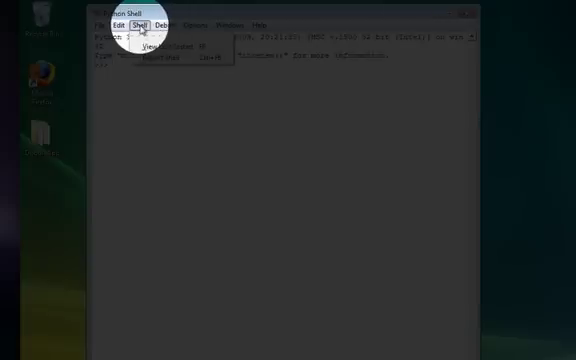
{"action": "left_click", "coordinate": [102, 26]}
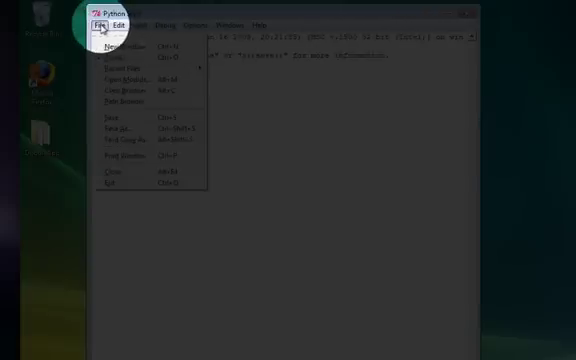
{"action": "left_click", "coordinate": [118, 25]}
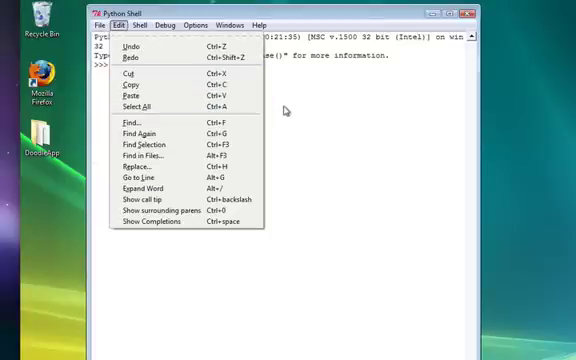
Enter 2+3 at the IDLE shell prompt to get 5
{"action": "left_click", "coordinate": [285, 105]}
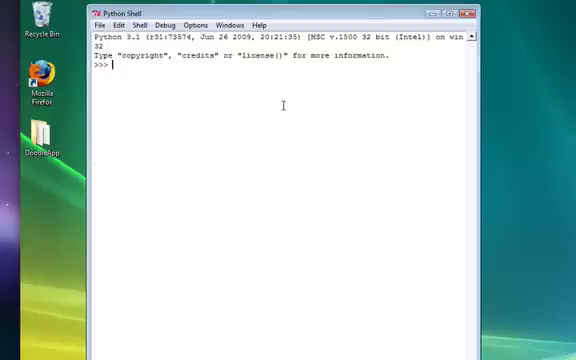
{"action": "type", "text": "2+3"}
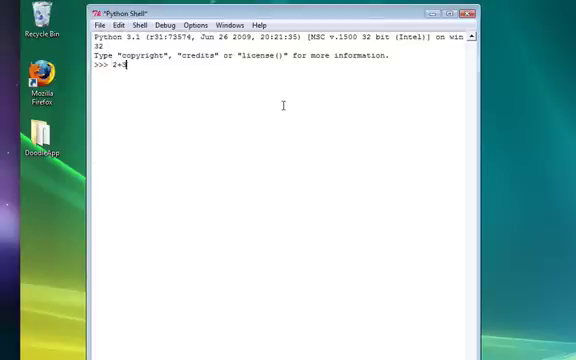
{"action": "key", "text": "Return"}
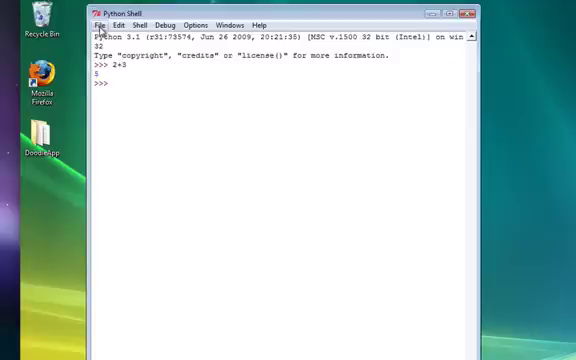
Choose File > New Window in the Python Shell
{"action": "left_click", "coordinate": [100, 24]}
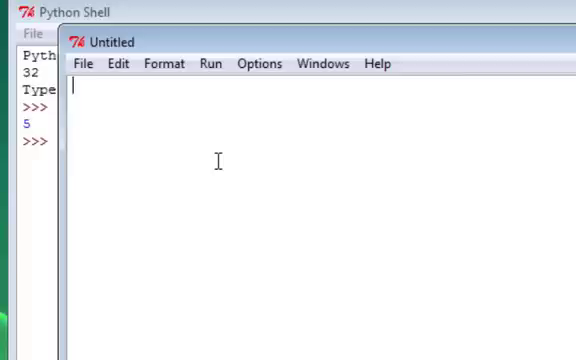
Type print("Hello") and a for x in range(10) loop printing x, x**2
{"action": "type", "text": "print("}
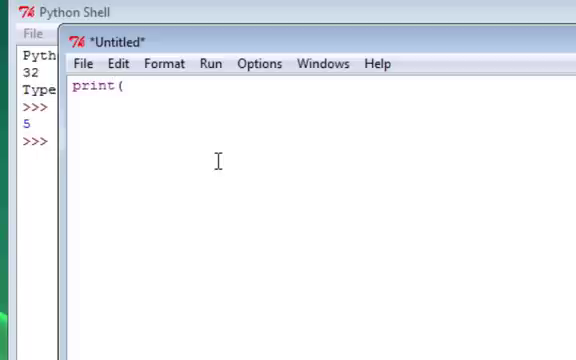
{"action": "type", "text": "\"Hello"}
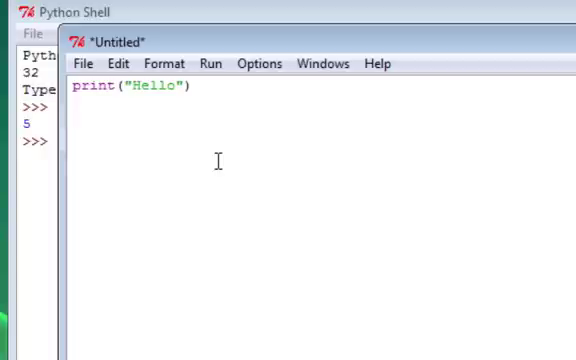
{"action": "type", "text": "for x in"}
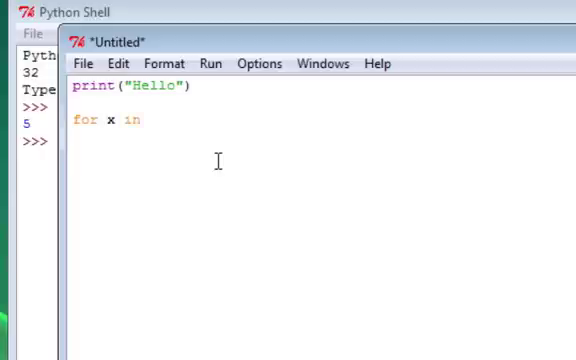
{"action": "type", "text": "range(10"}
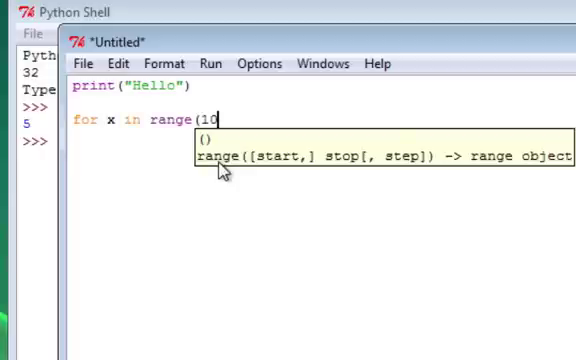
{"action": "type", "text": "):"}
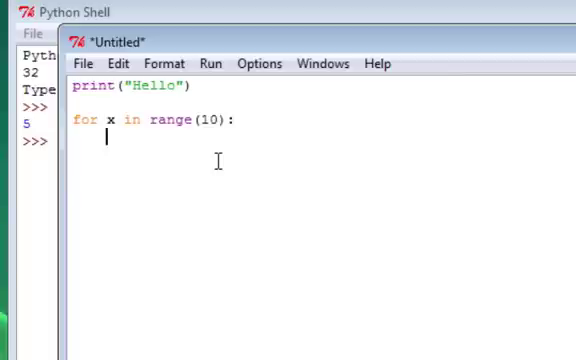
{"action": "type", "text": "print("}
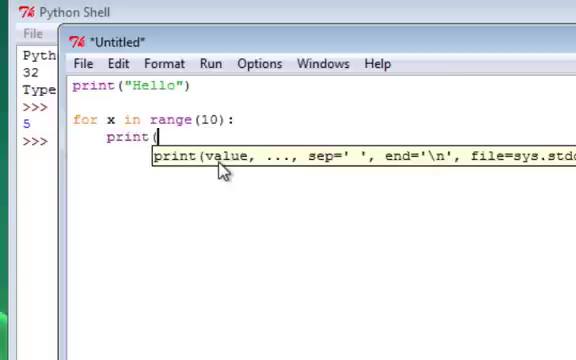
{"action": "type", "text": "x, x"}
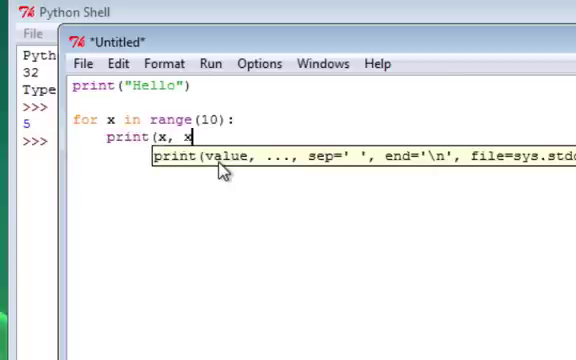
{"action": "type", "text": "**2)"}
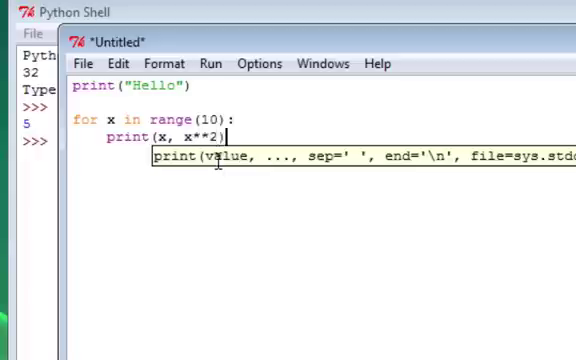
{"action": "key", "text": "Return"}
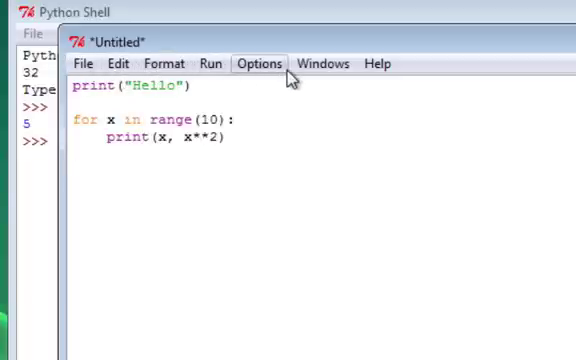
{"action": "mouse_move", "coordinate": [235, 74]}
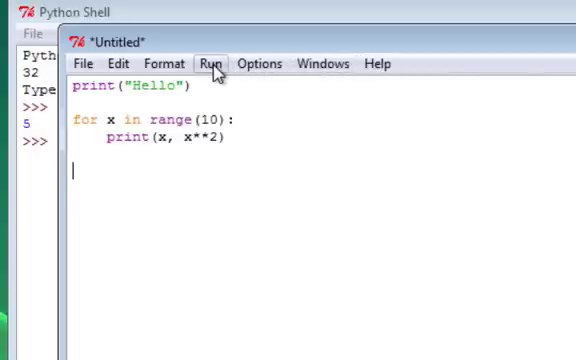
{"action": "left_click", "coordinate": [211, 63]}
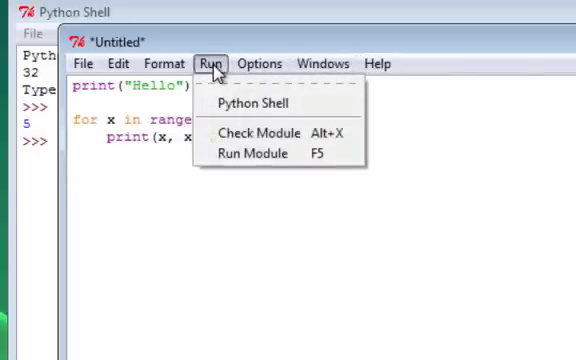
{"action": "mouse_move", "coordinate": [253, 153]}
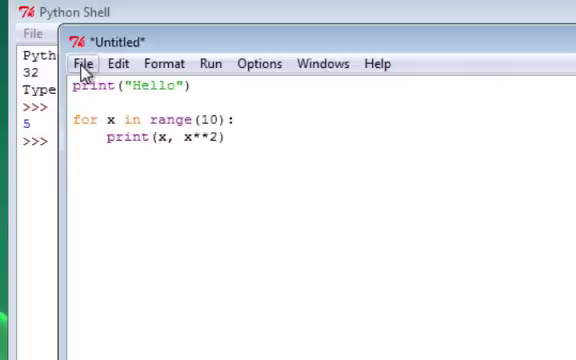
Save As the script to the Desktop with the file name firstprogram.py
{"action": "left_click", "coordinate": [84, 63]}
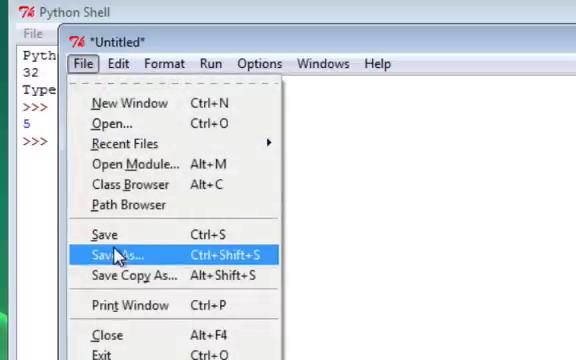
{"action": "left_click", "coordinate": [114, 256]}
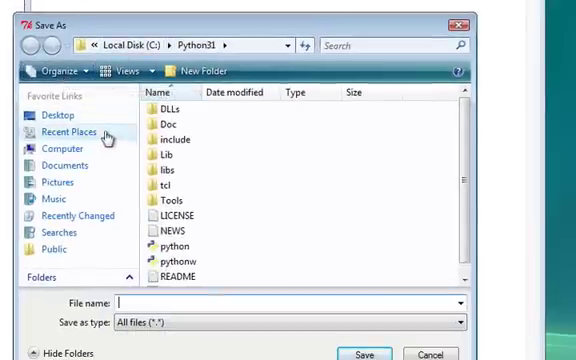
{"action": "left_click", "coordinate": [47, 114]}
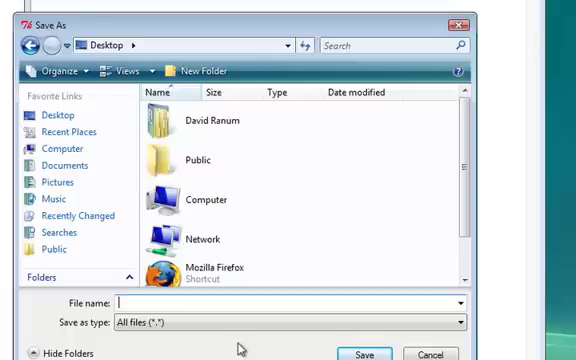
{"action": "type", "text": "firstprog"}
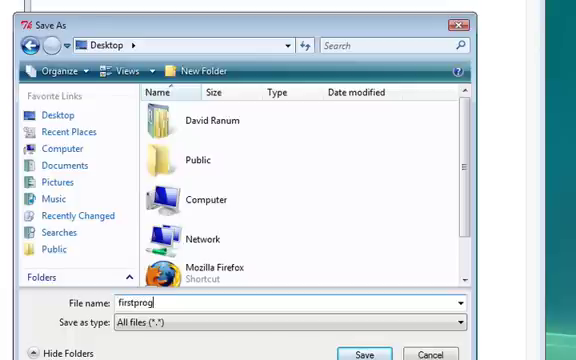
{"action": "type", "text": "ram."}
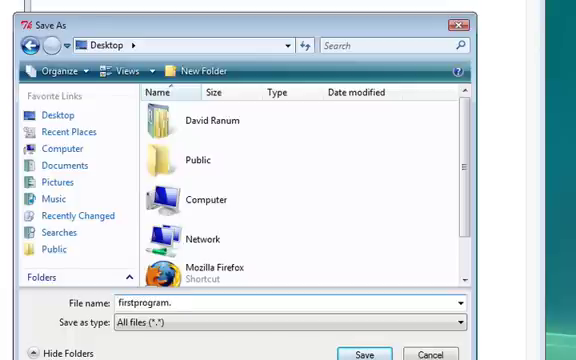
{"action": "type", "text": "py"}
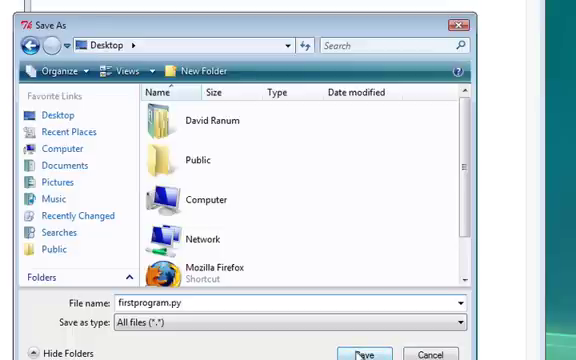
{"action": "left_click", "coordinate": [366, 353]}
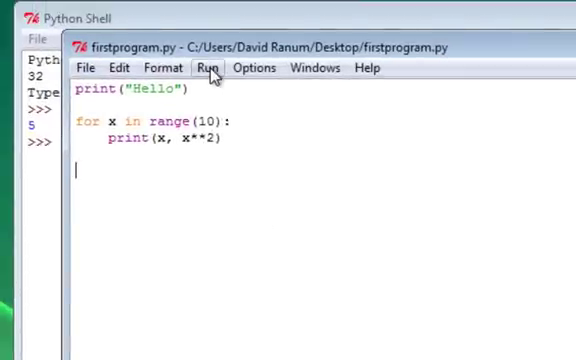
Run firstprogram.py with Run > Run Module, printing Hello and squares 0-81
{"action": "left_click", "coordinate": [208, 67]}
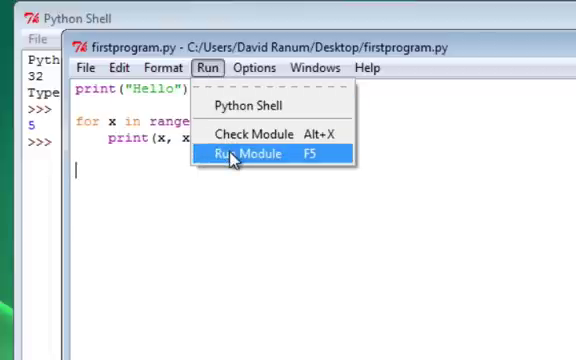
{"action": "left_click", "coordinate": [257, 153]}
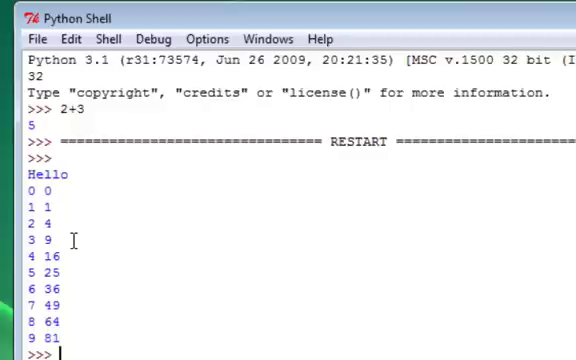
{"action": "mouse_move", "coordinate": [83, 280]}
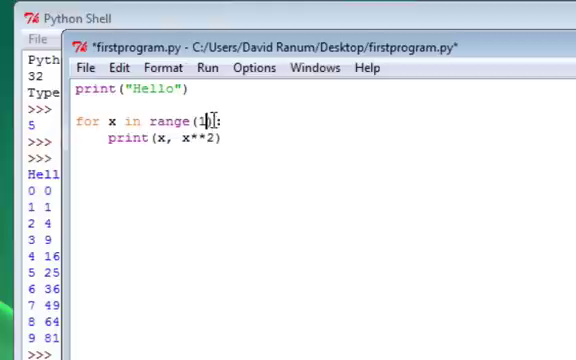
Replace range(10) with range(5) in firstprogram.py and save the file
{"action": "key", "text": "Backspace"}
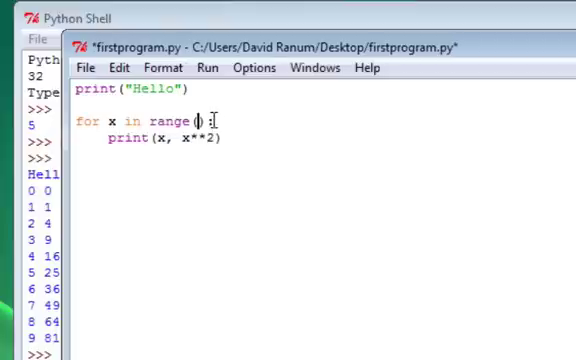
{"action": "type", "text": "5"}
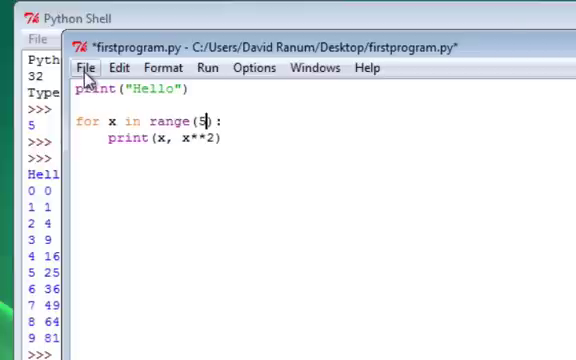
{"action": "left_click", "coordinate": [84, 67]}
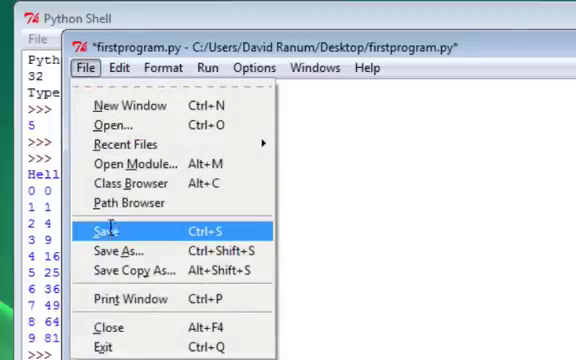
{"action": "left_click", "coordinate": [210, 67]}
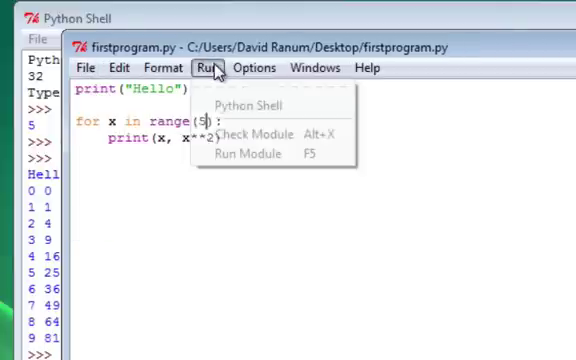
{"action": "left_click", "coordinate": [245, 155]}
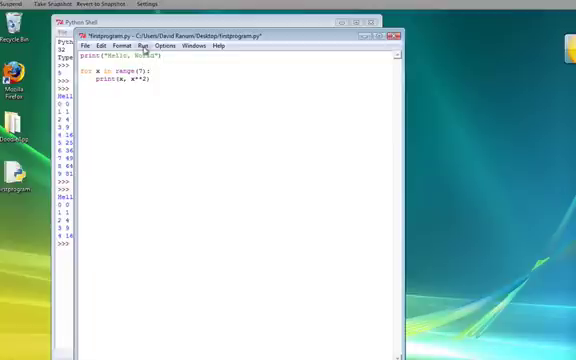
Run the edited firstprogram.py script, saving it first, to print squares 0 through 36
{"action": "left_click", "coordinate": [148, 46]}
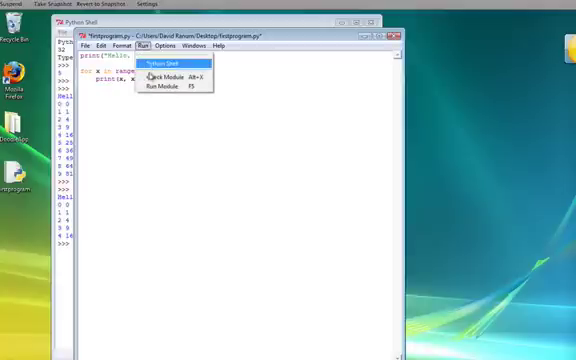
{"action": "left_click", "coordinate": [162, 84]}
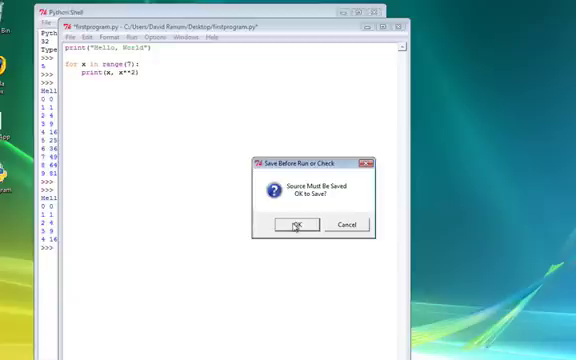
{"action": "left_click", "coordinate": [298, 225]}
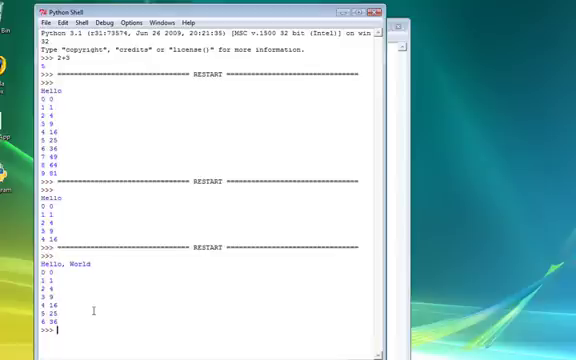
{"action": "mouse_move", "coordinate": [168, 222]}
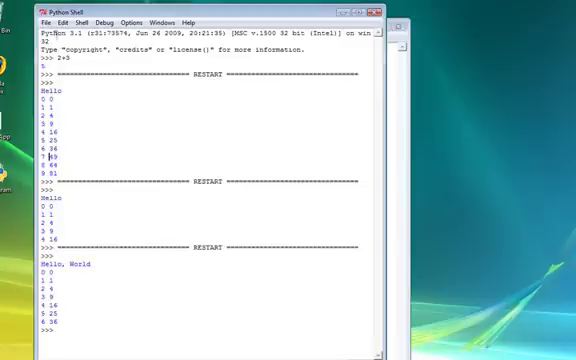
Open the Python Shell's File menu
{"action": "left_click", "coordinate": [44, 18]}
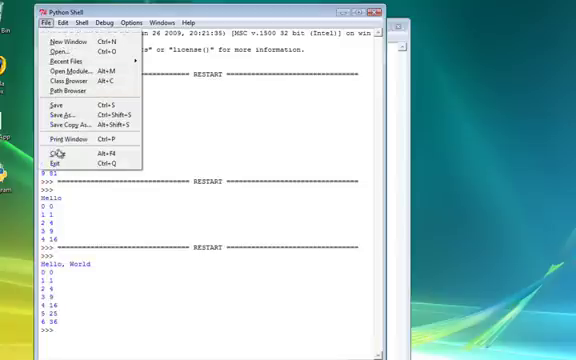
{"action": "mouse_move", "coordinate": [57, 160]}
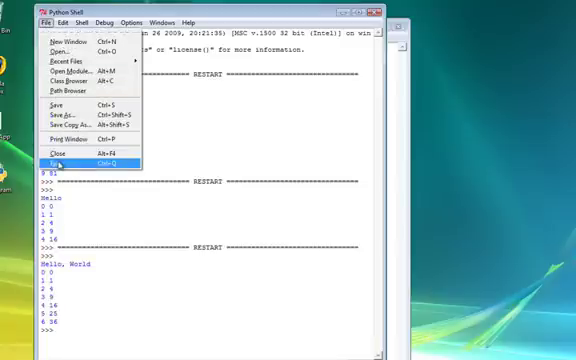
Exit IDLE from the shell's File menu
{"action": "left_click", "coordinate": [52, 159]}
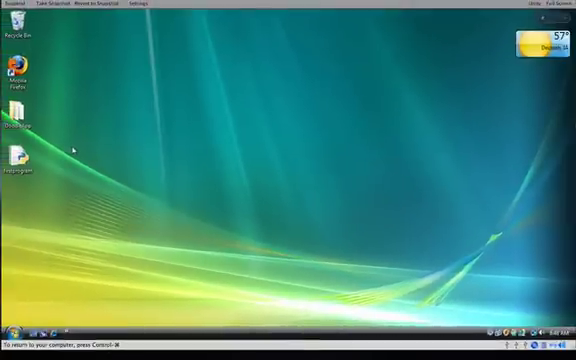
{"action": "mouse_move", "coordinate": [133, 183]}
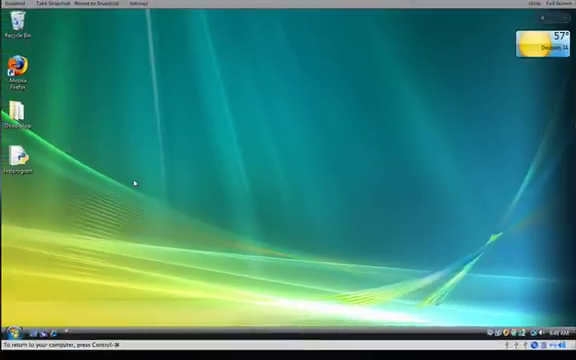